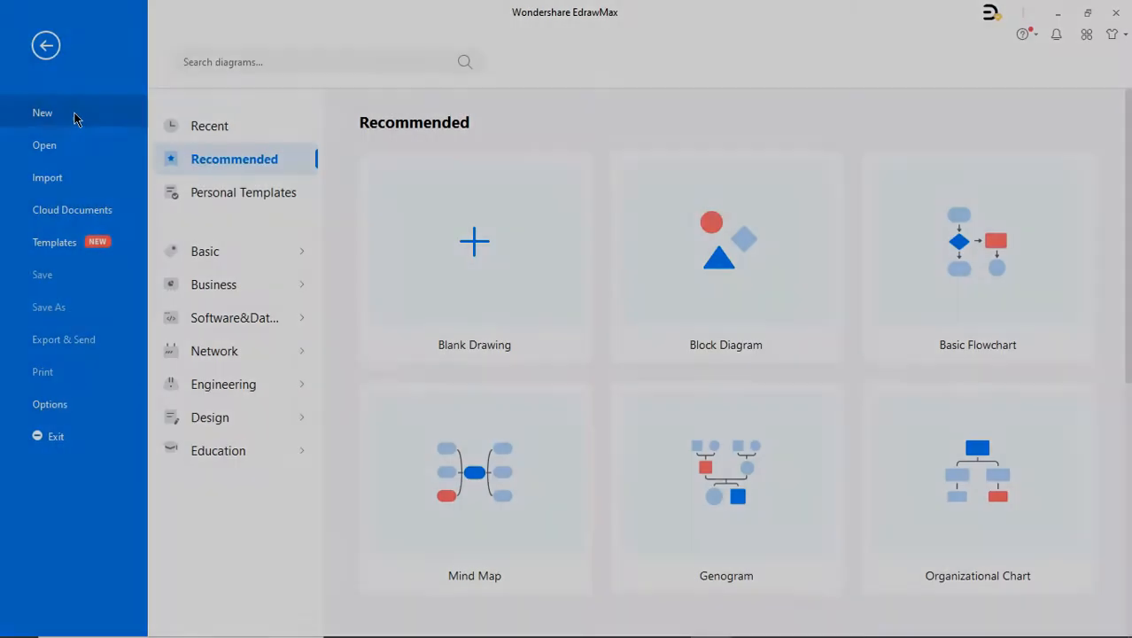
Create a blank Piping and Instrumentation Diagram from Engineering > Industrial Engineering
{"action": "left_click", "coordinate": [223, 384]}
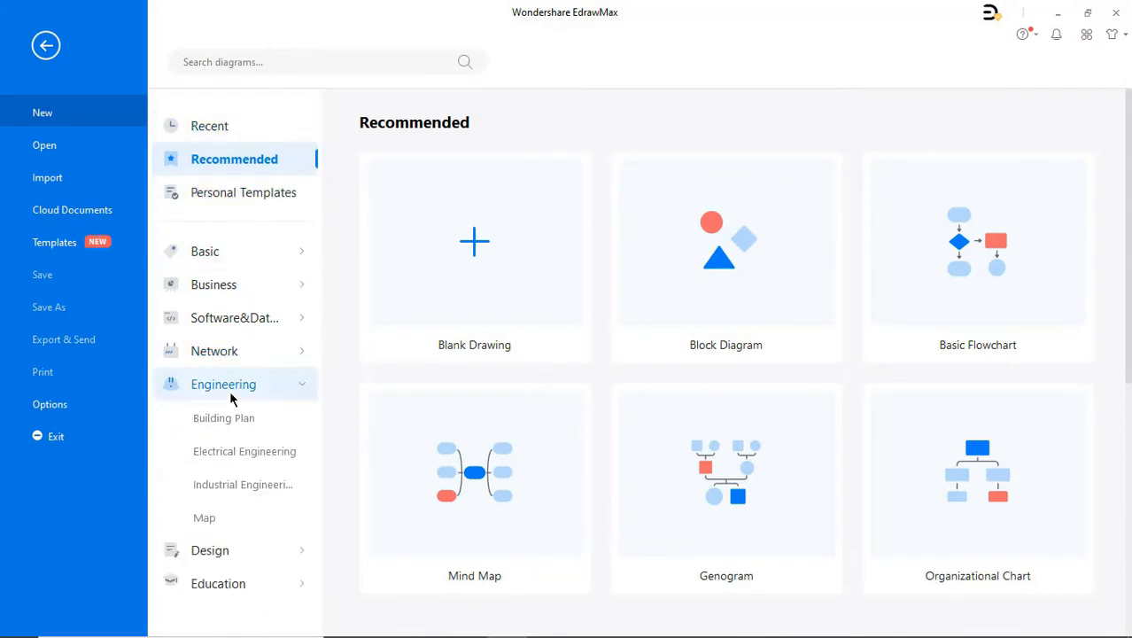
{"action": "left_click", "coordinate": [244, 484]}
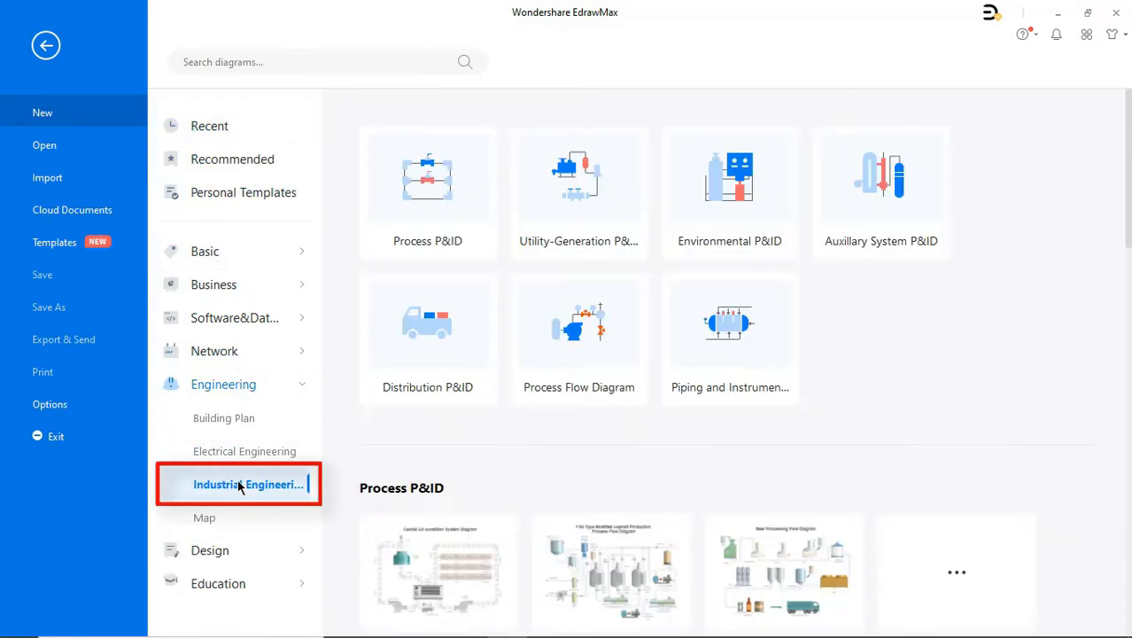
{"action": "left_click", "coordinate": [728, 336]}
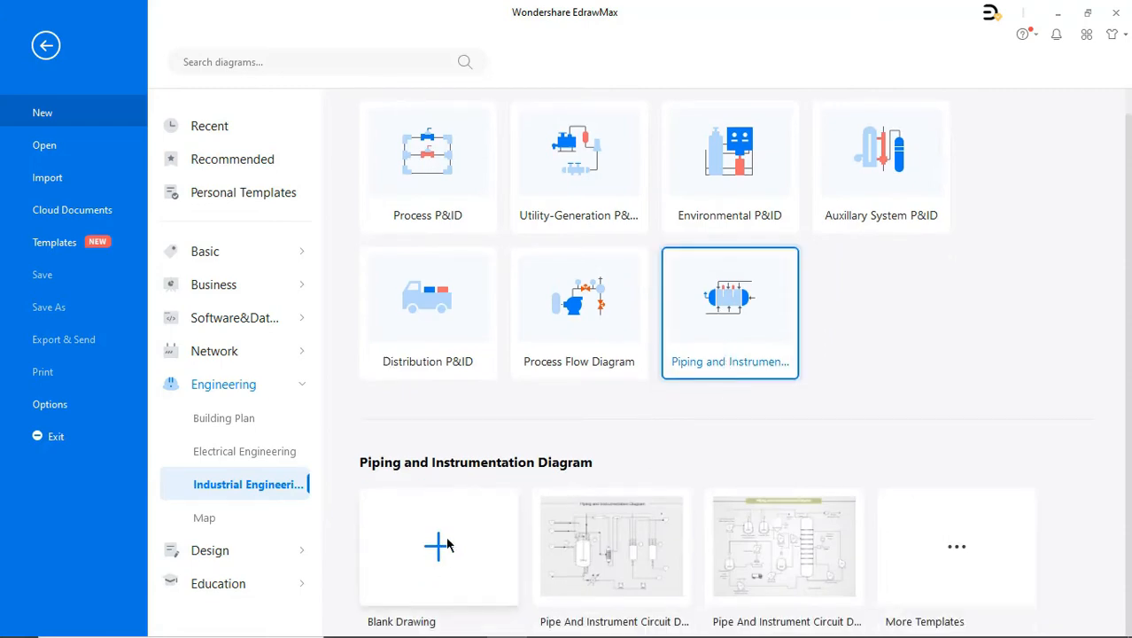
{"action": "left_click", "coordinate": [438, 546]}
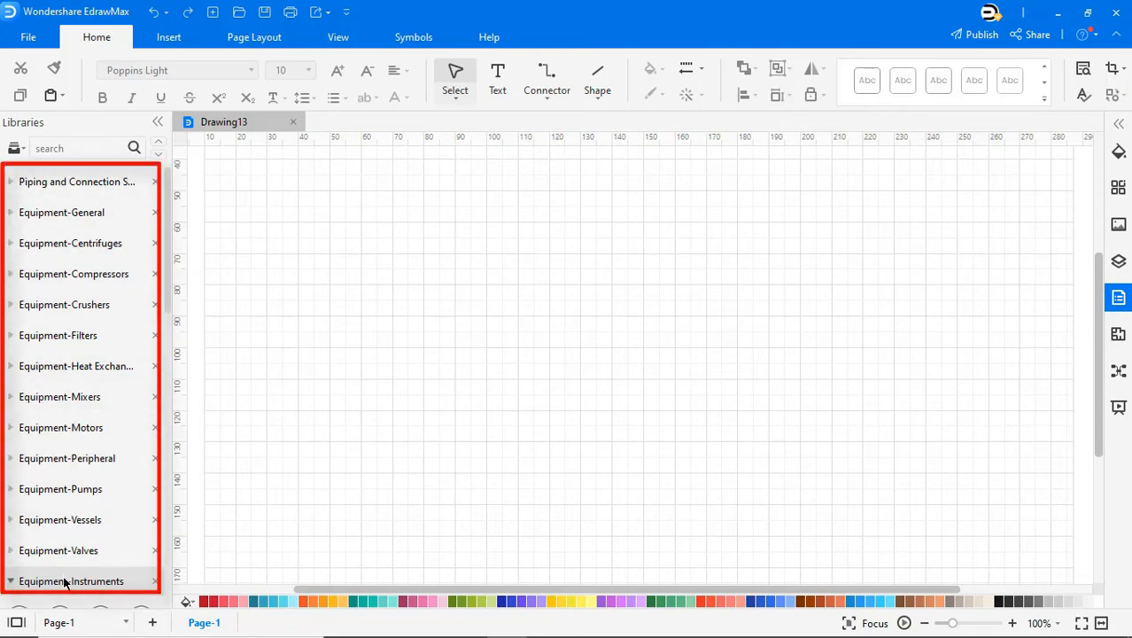
{"action": "left_click", "coordinate": [75, 181]}
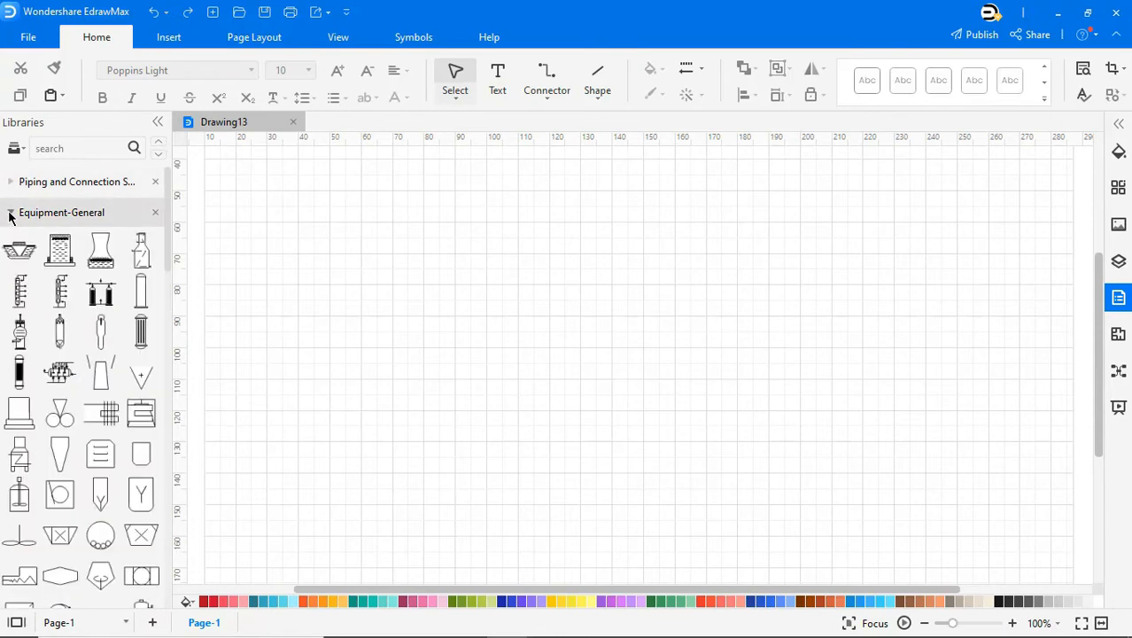
{"action": "left_click", "coordinate": [9, 212]}
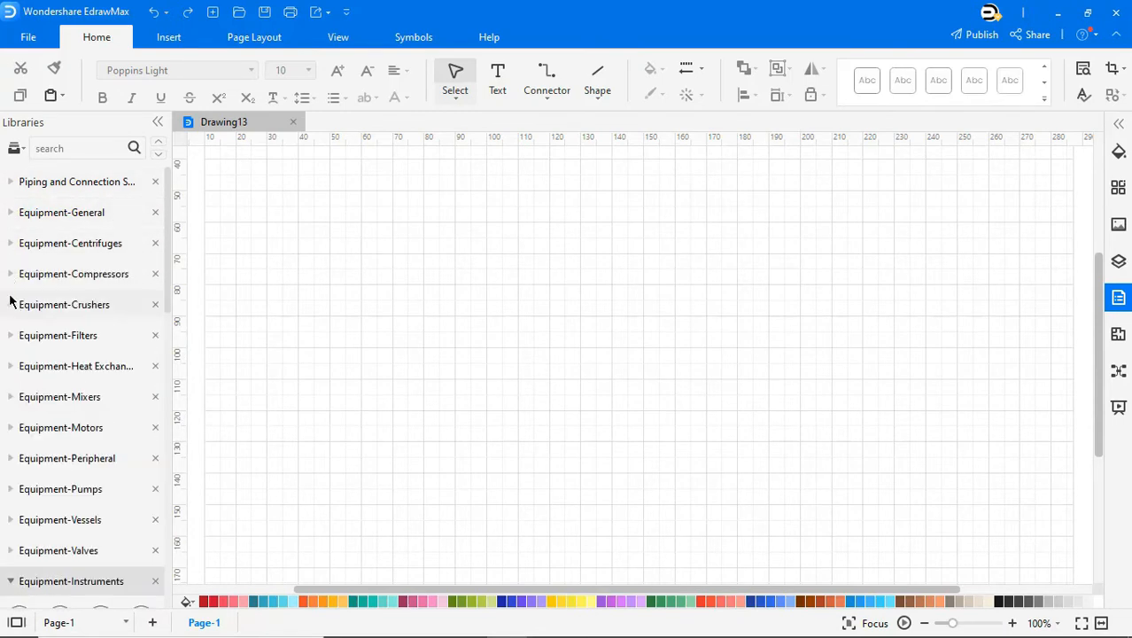
{"action": "mouse_move", "coordinate": [13, 337]}
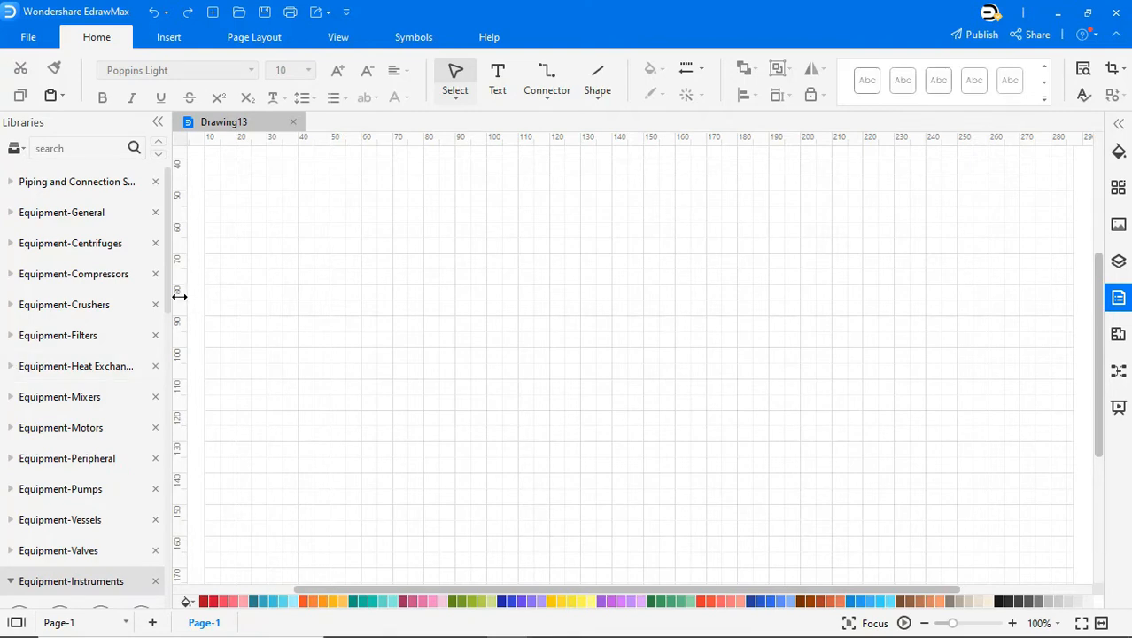
{"action": "left_click", "coordinate": [71, 581]}
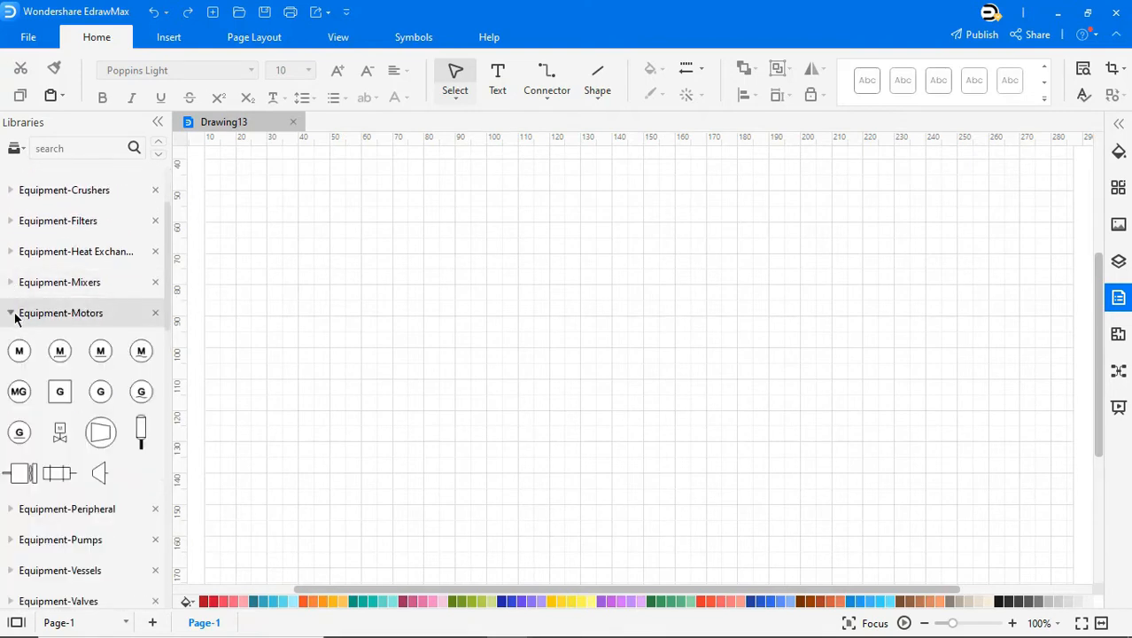
{"action": "left_click", "coordinate": [62, 313]}
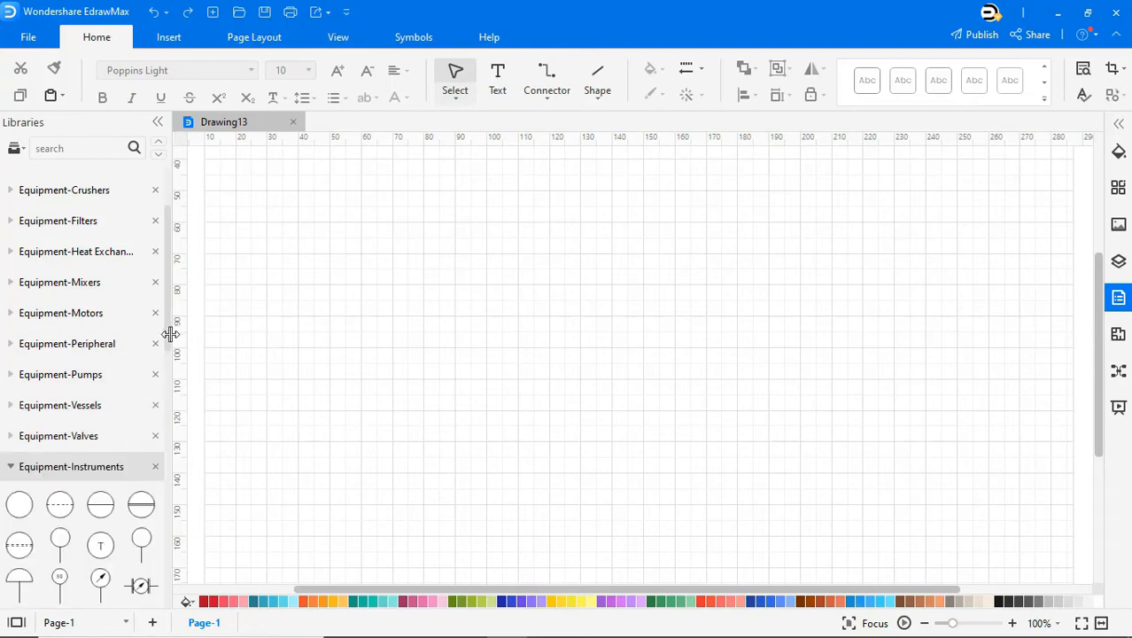
{"action": "scroll", "scroll_direction": "down", "scroll_amount": 3}
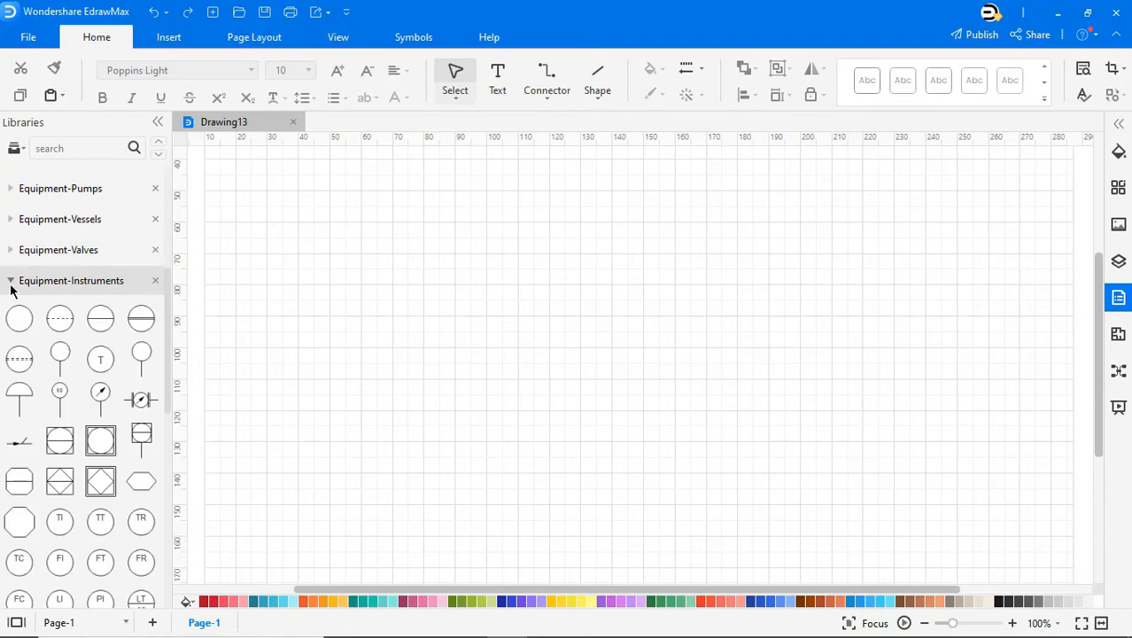
{"action": "left_click", "coordinate": [9, 280]}
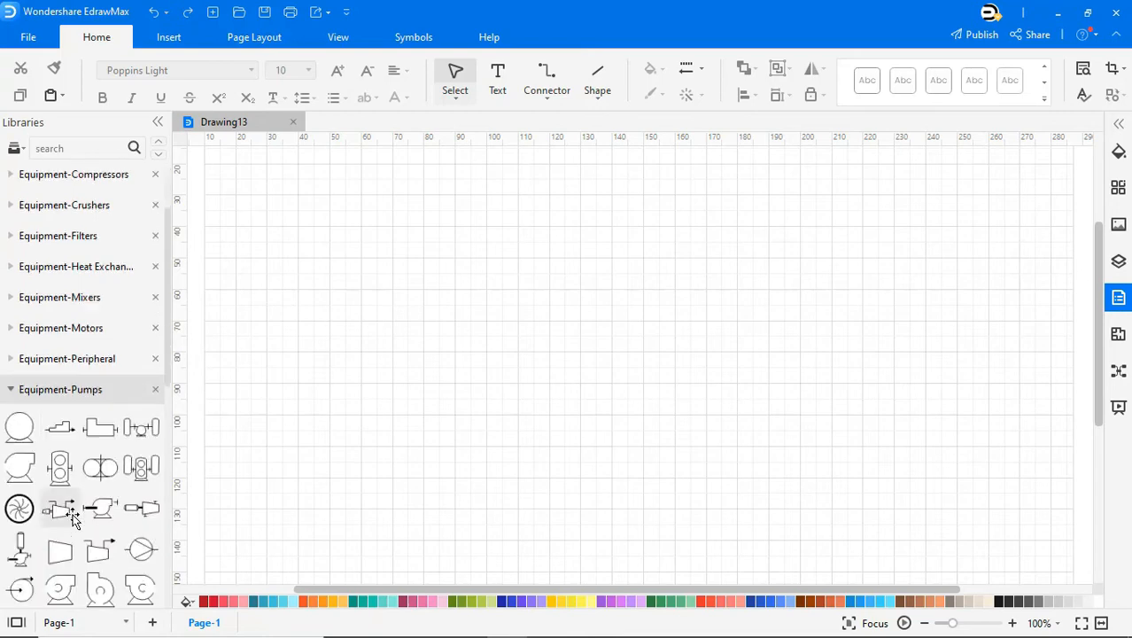
Place a pump at upper left and a hopper-bottomed tank at top, then stretch the tower tall
{"action": "scroll", "scroll_direction": "down", "scroll_amount": 3}
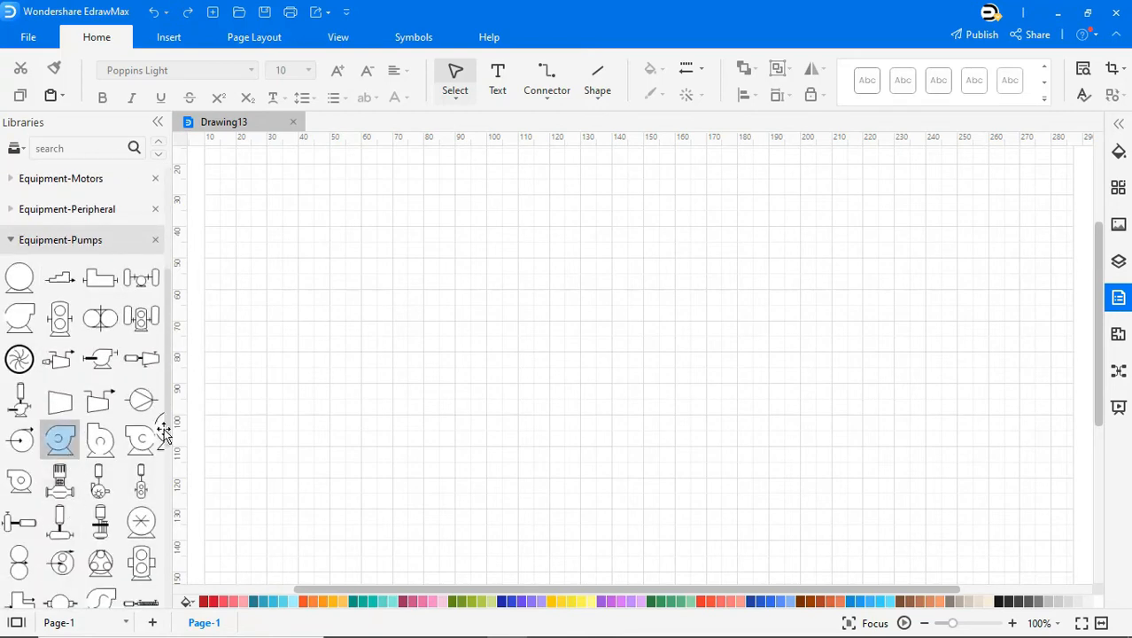
{"action": "left_click_drag", "start_coordinate": [59, 440], "coordinate": [262, 246]}
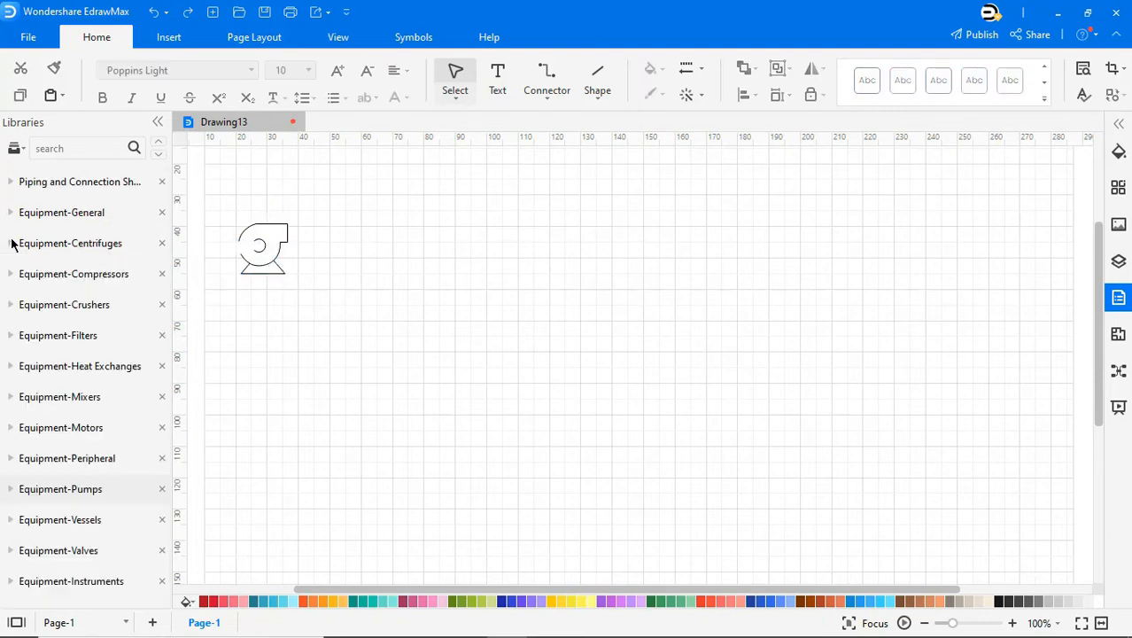
{"action": "left_click", "coordinate": [60, 519]}
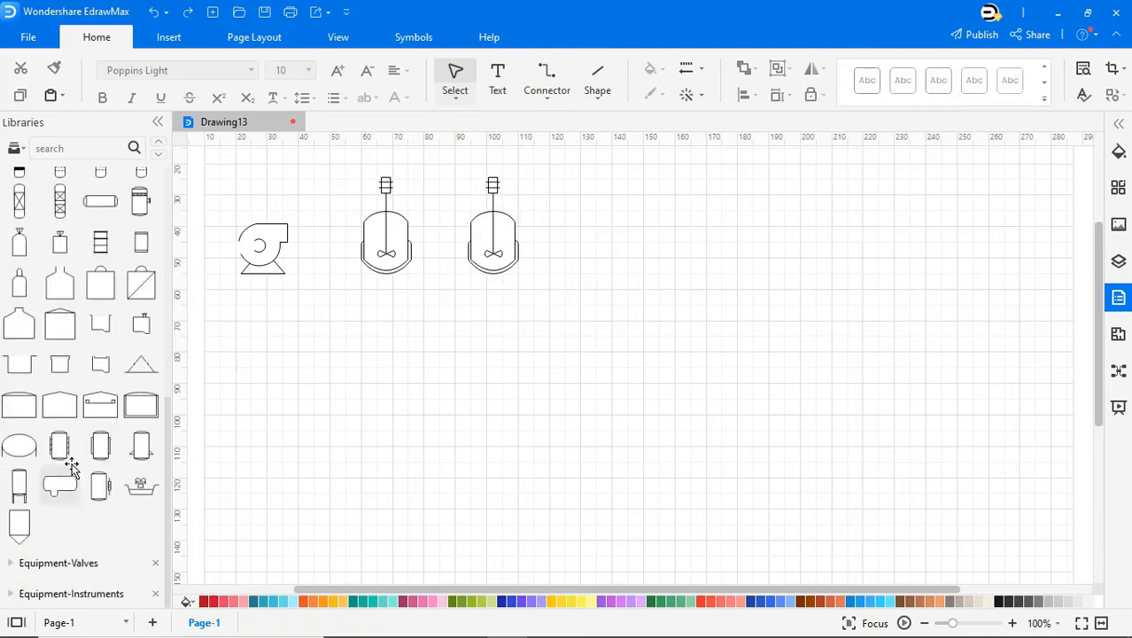
{"action": "left_click_drag", "start_coordinate": [19, 526], "coordinate": [593, 208]}
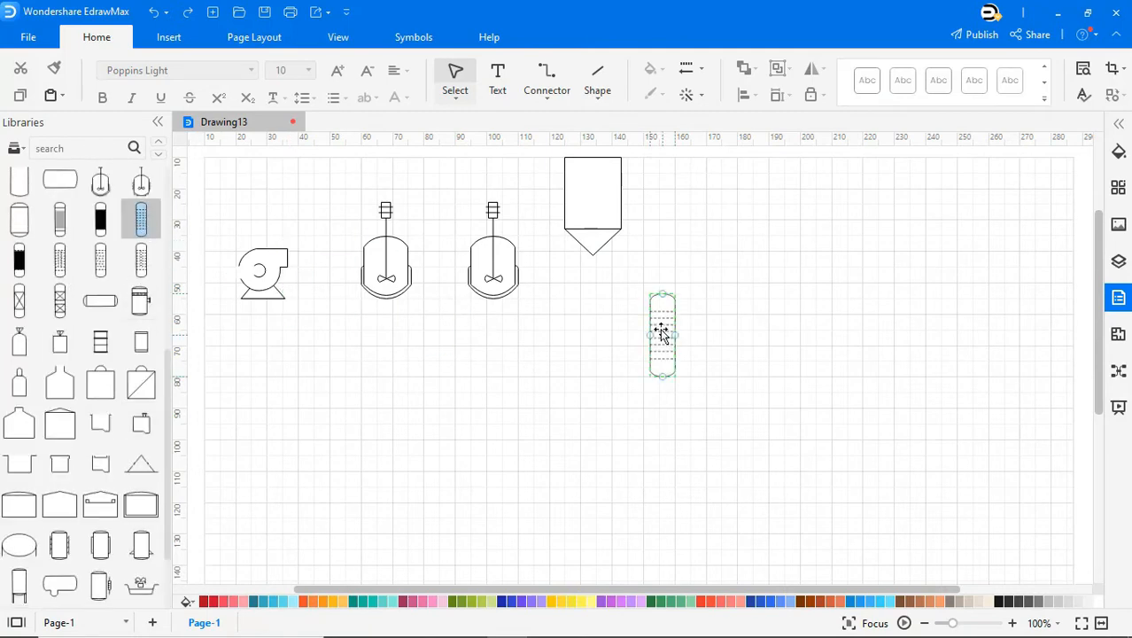
{"action": "left_click_drag", "start_coordinate": [662, 335], "coordinate": [737, 290]}
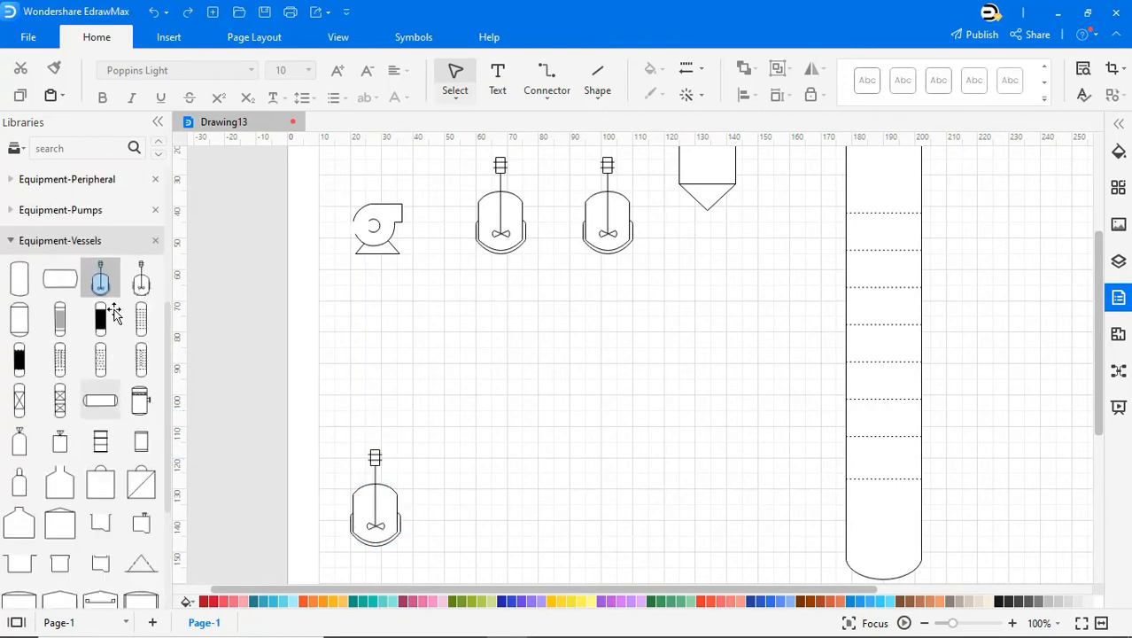
Add another agitated tank at right and a trough vessel between the tanks
{"action": "left_click", "coordinate": [60, 239]}
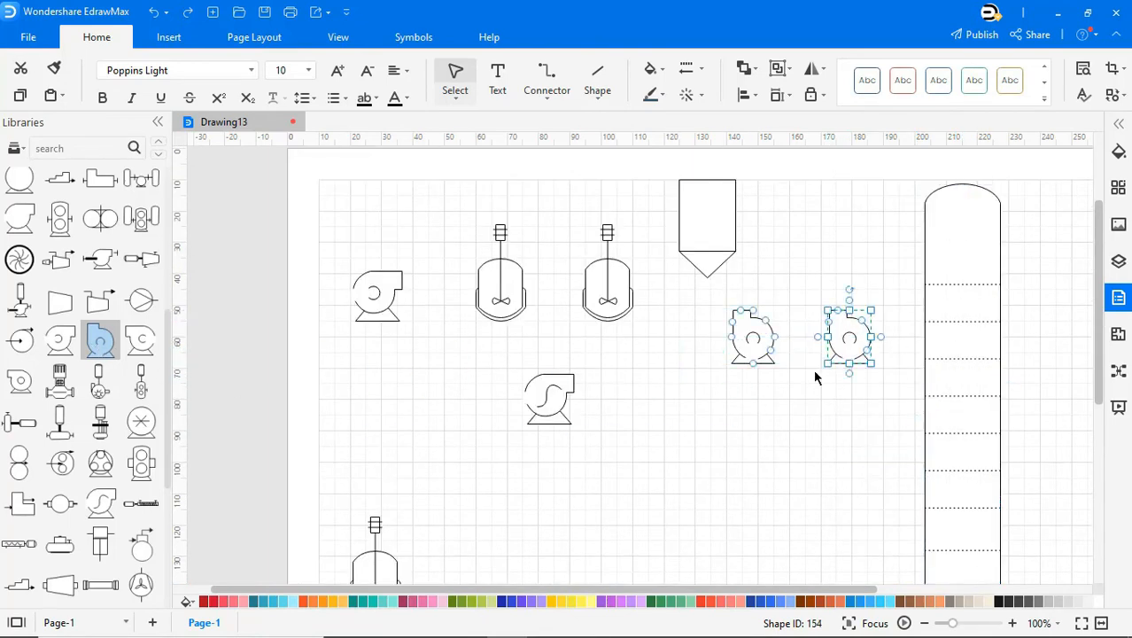
{"action": "scroll", "scroll_direction": "down", "scroll_amount": 3}
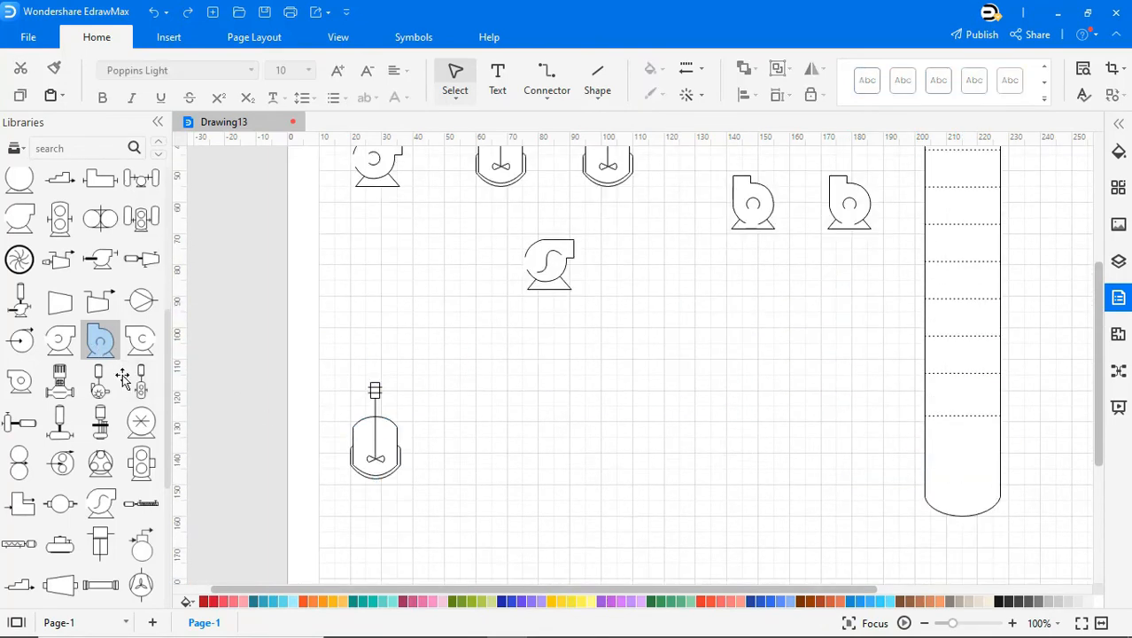
{"action": "left_click_drag", "start_coordinate": [100, 355], "coordinate": [515, 440]}
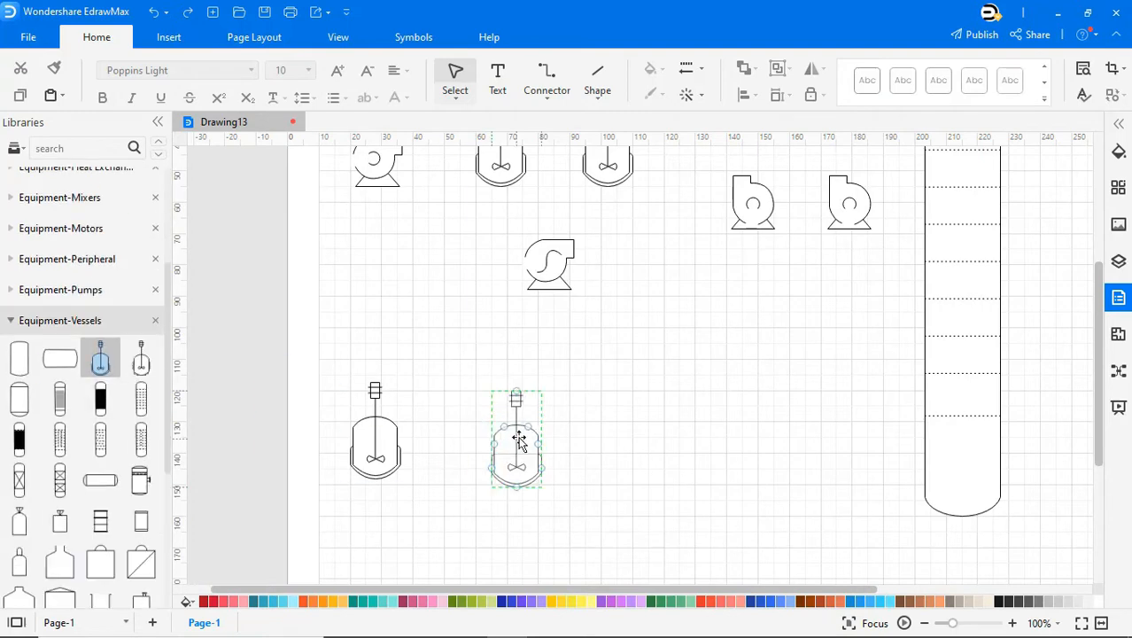
{"action": "left_click_drag", "start_coordinate": [515, 438], "coordinate": [755, 434]}
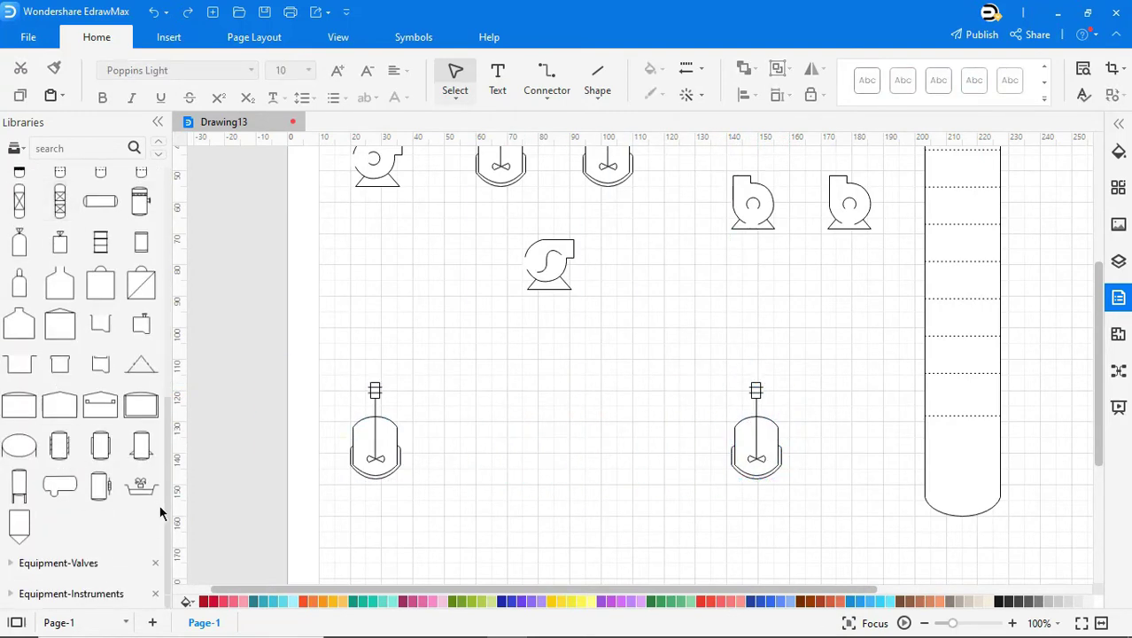
{"action": "left_click_drag", "start_coordinate": [141, 485], "coordinate": [547, 438]}
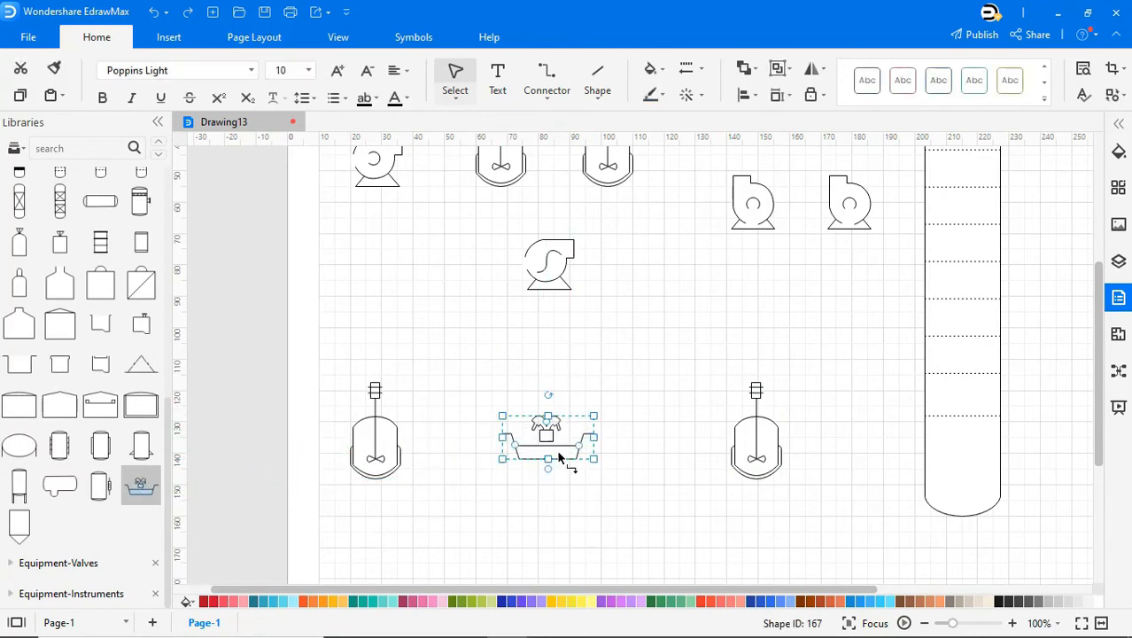
{"action": "left_click", "coordinate": [60, 260]}
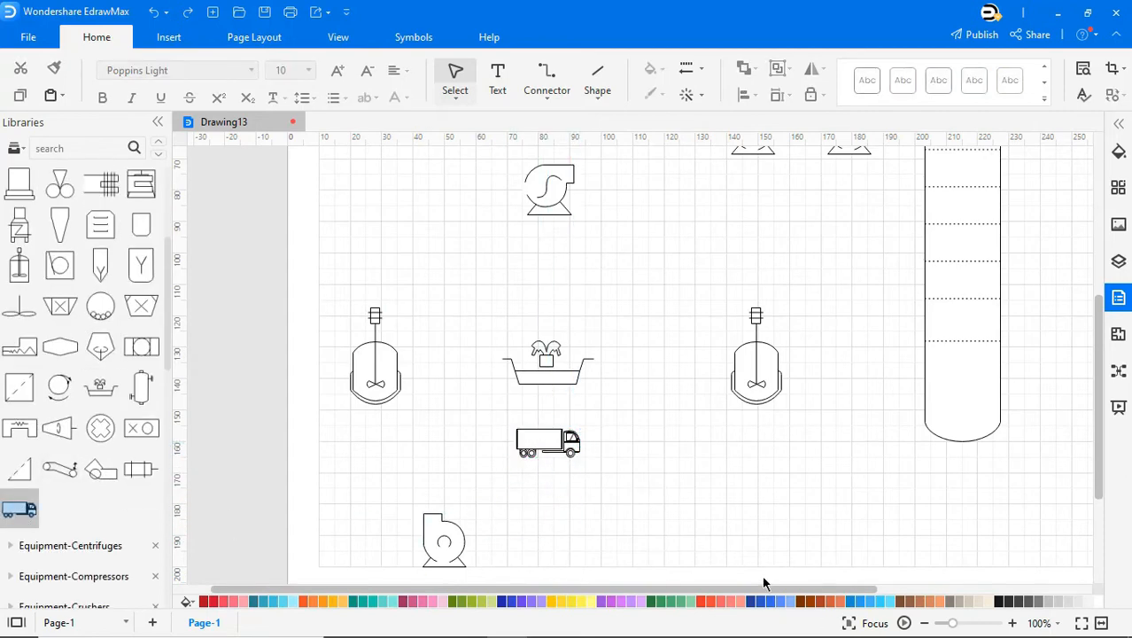
Add a centrifugal pump from the pump symbols library
{"action": "scroll", "scroll_direction": "right", "scroll_amount": 3}
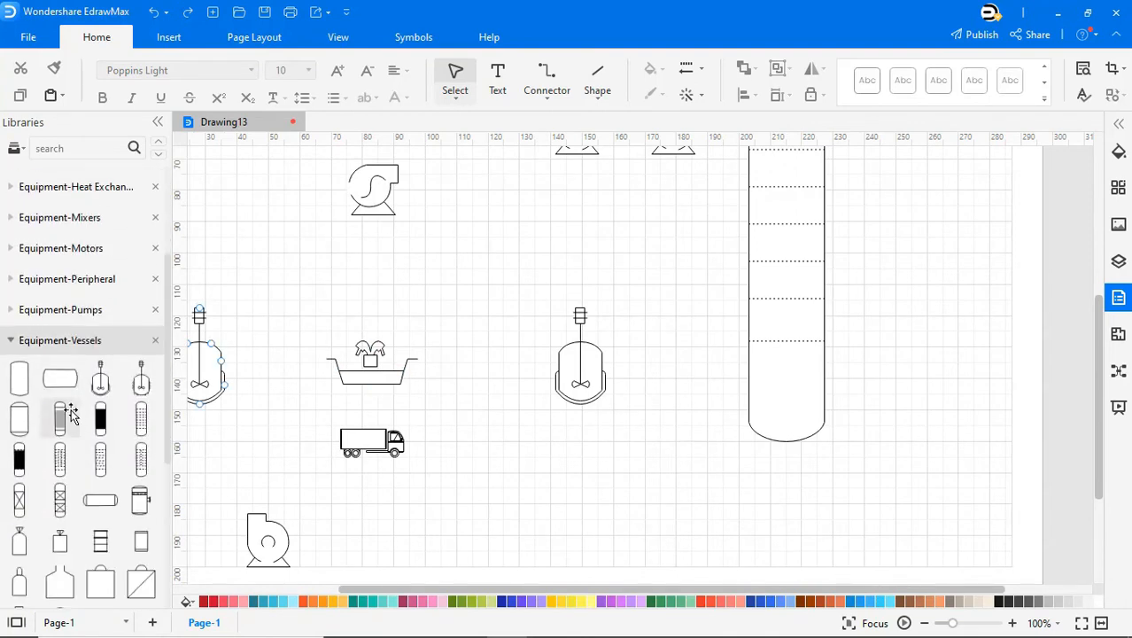
{"action": "left_click", "coordinate": [61, 309]}
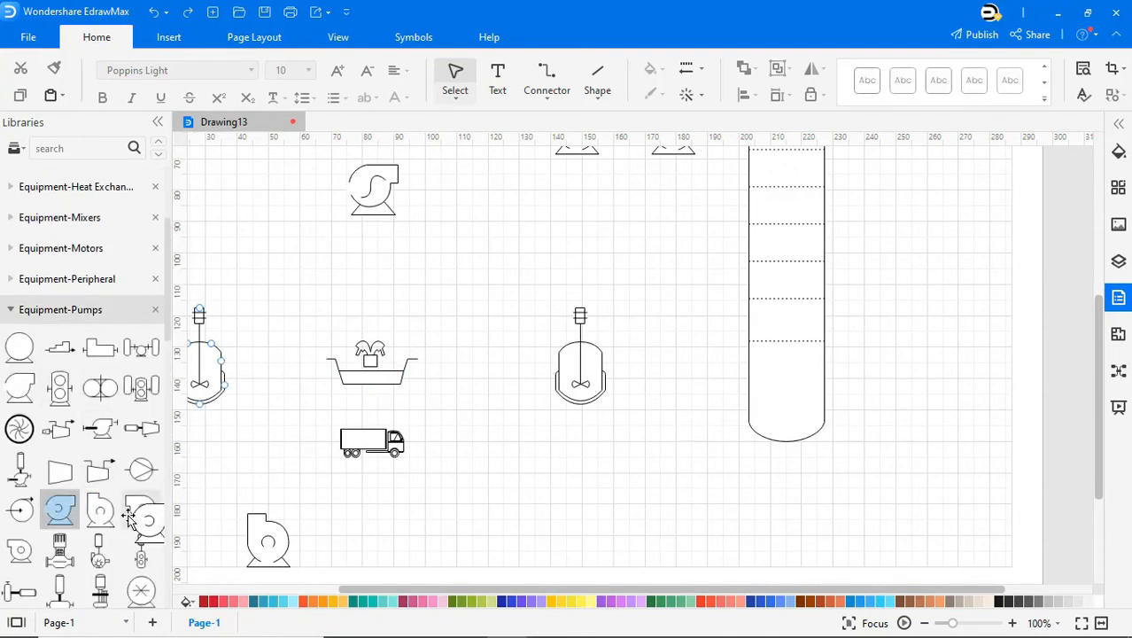
{"action": "left_click_drag", "start_coordinate": [141, 518], "coordinate": [483, 454]}
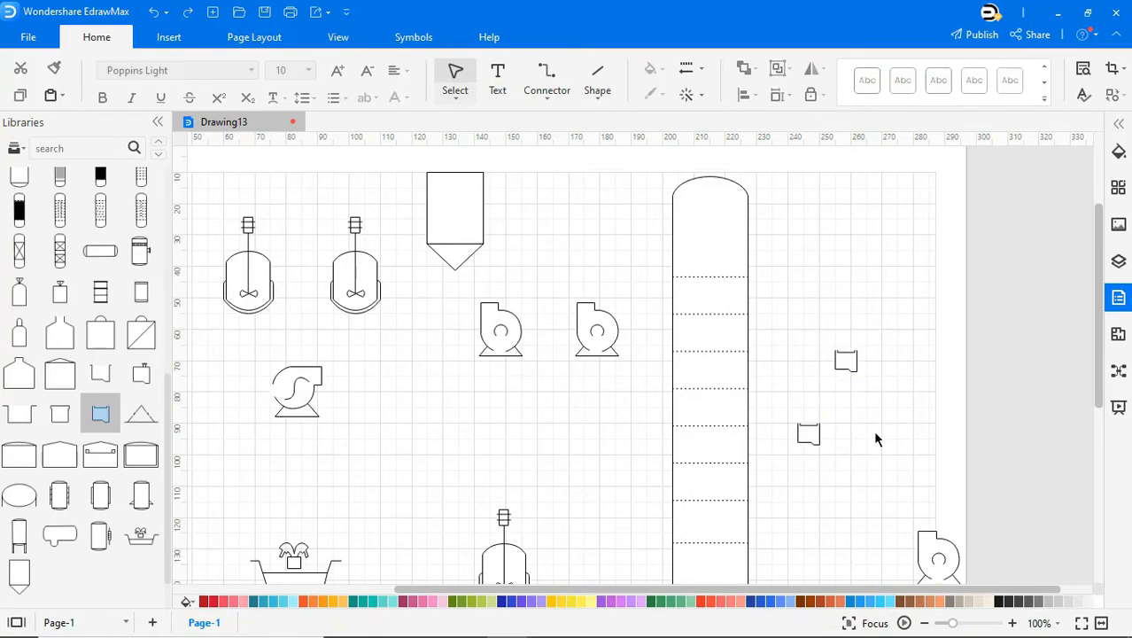
{"action": "scroll", "scroll_direction": "down", "scroll_amount": 3}
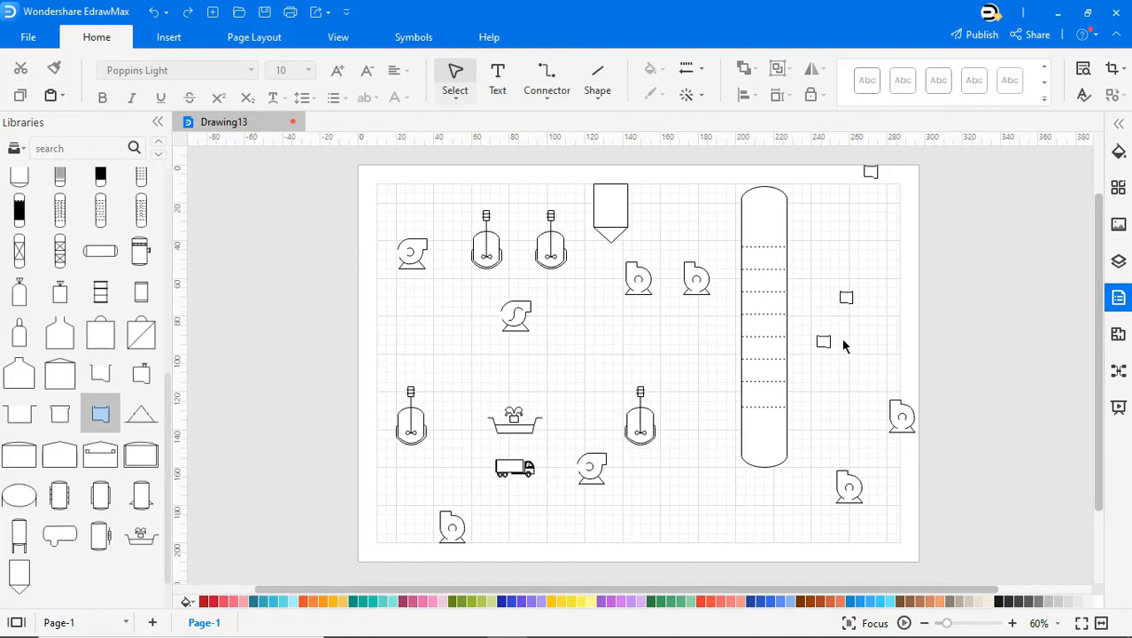
{"action": "mouse_move", "coordinate": [799, 347]}
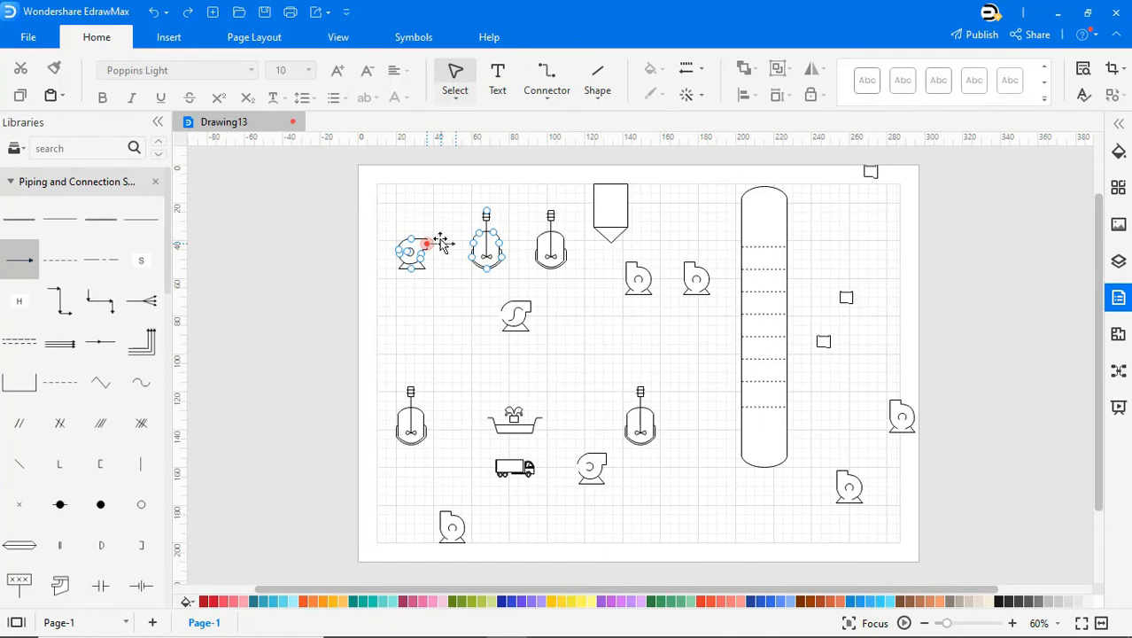
Draw pipe lines from the first pump into the agitated tank and onward from the tank
{"action": "left_click", "coordinate": [412, 253]}
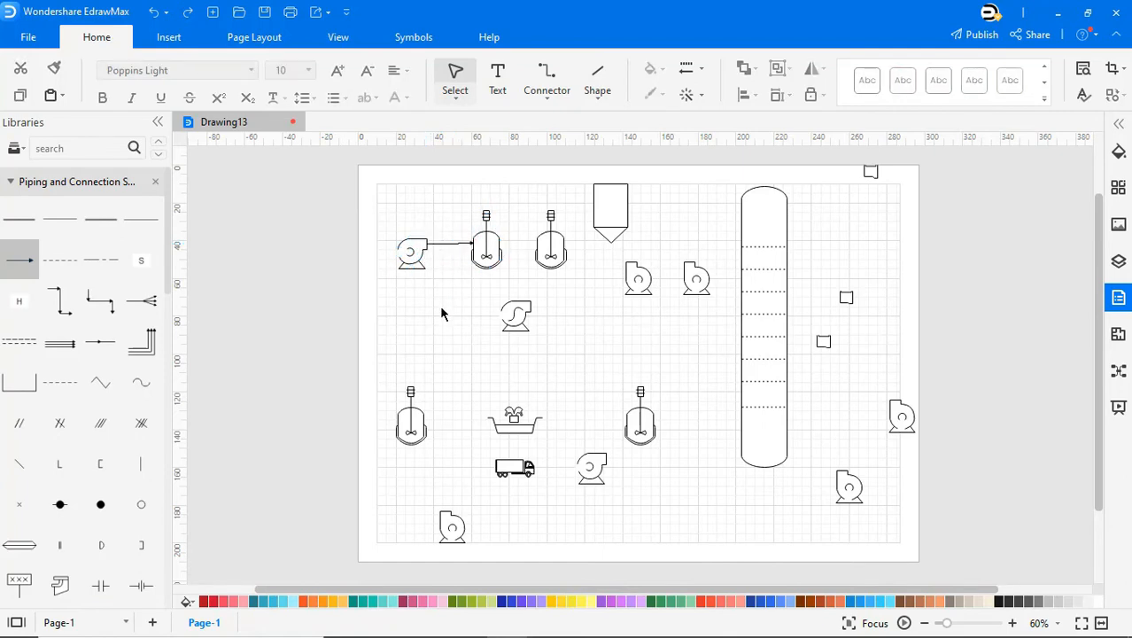
{"action": "left_click", "coordinate": [485, 248]}
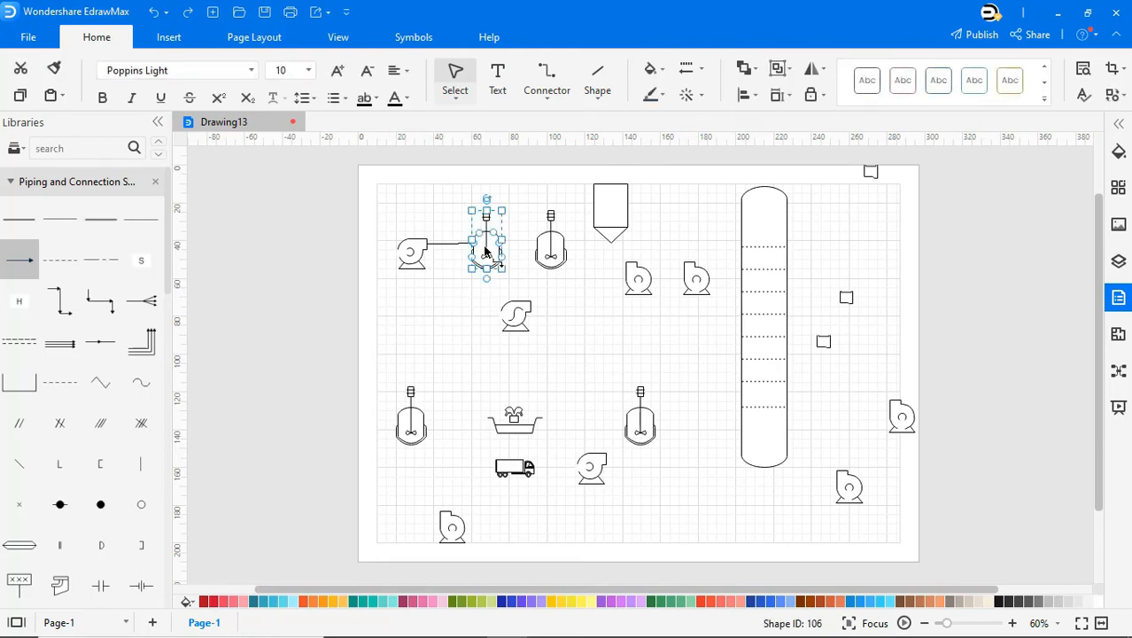
{"action": "left_click", "coordinate": [453, 308]}
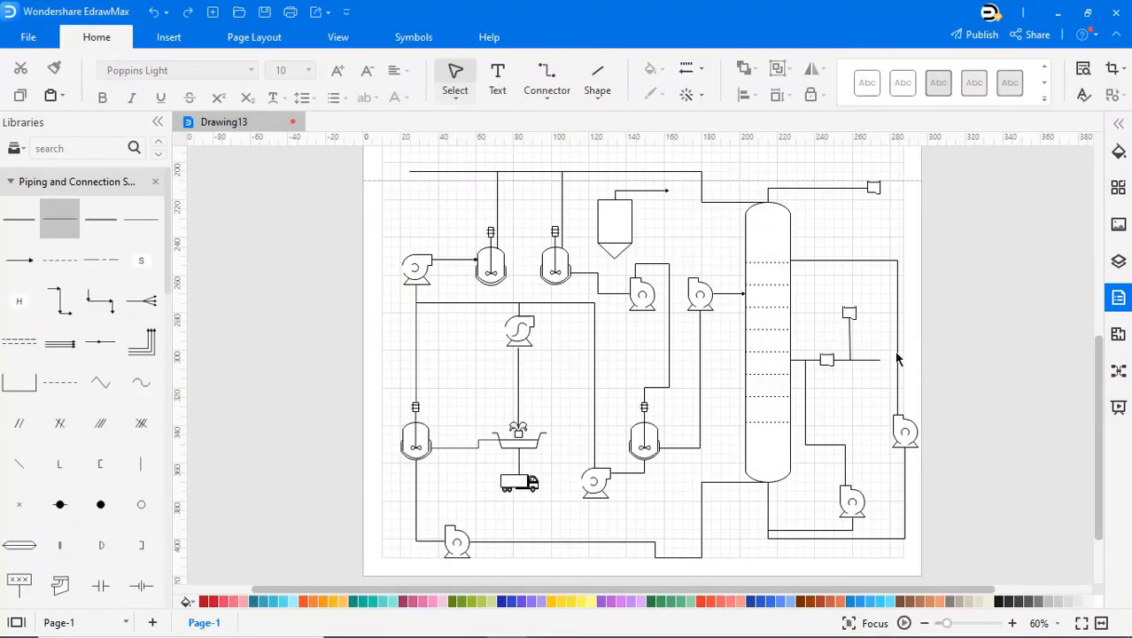
{"action": "left_click", "coordinate": [497, 80]}
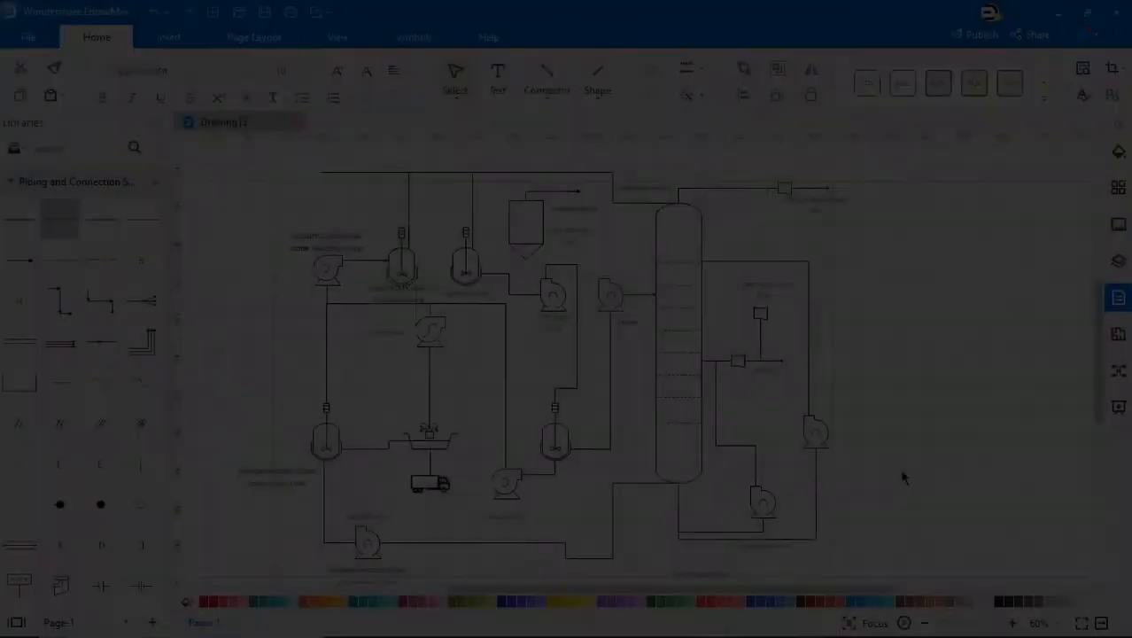
Center the labelled diagram on screen using the canvas context menu's Center option
{"action": "right_click", "coordinate": [903, 478]}
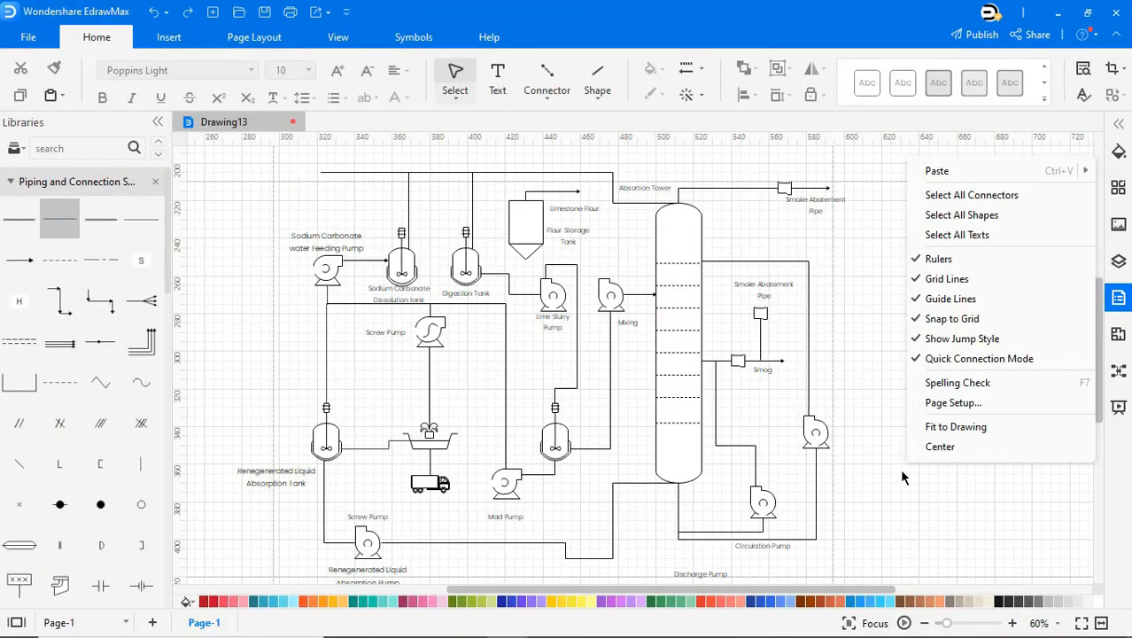
{"action": "left_click", "coordinate": [955, 426]}
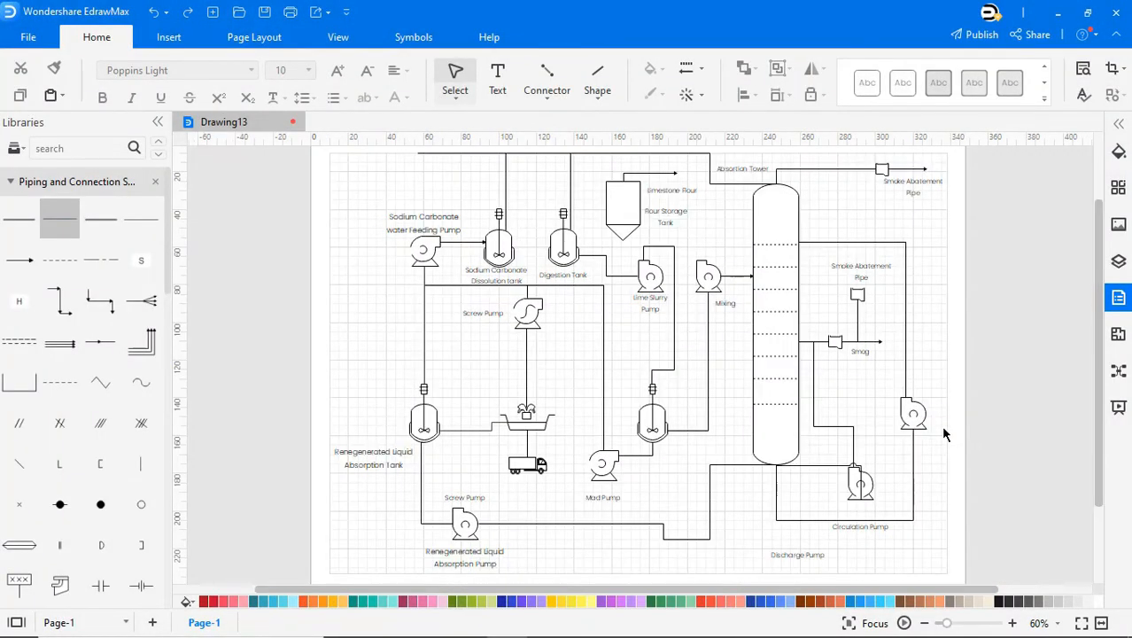
Turn off the background grid under Page Layout, then show the View options
{"action": "left_click", "coordinate": [255, 36]}
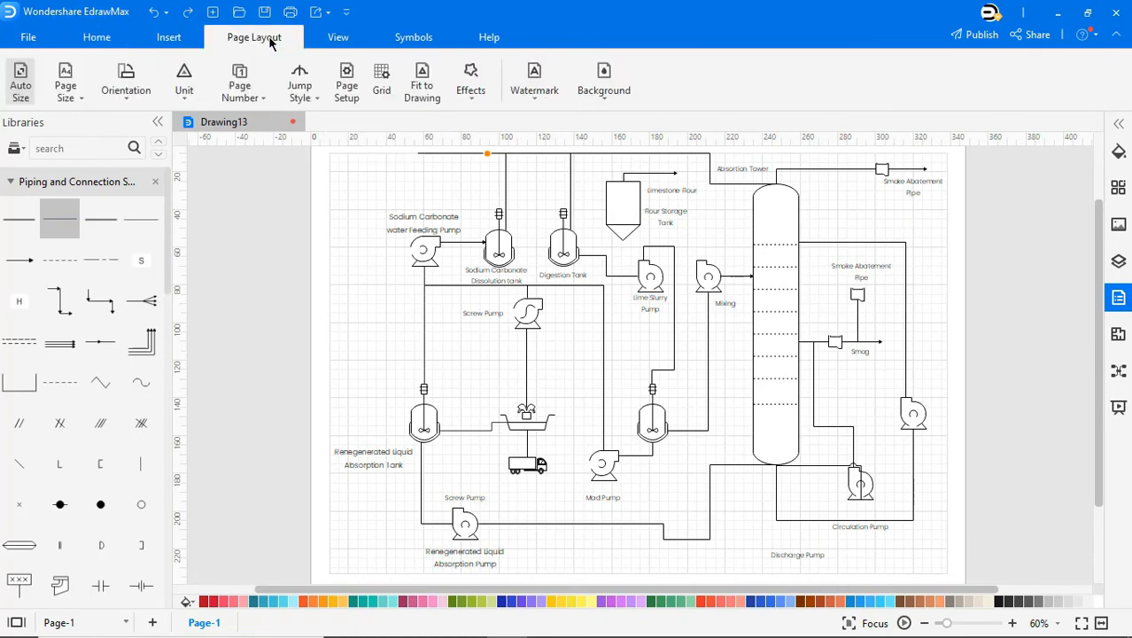
{"action": "left_click", "coordinate": [604, 79]}
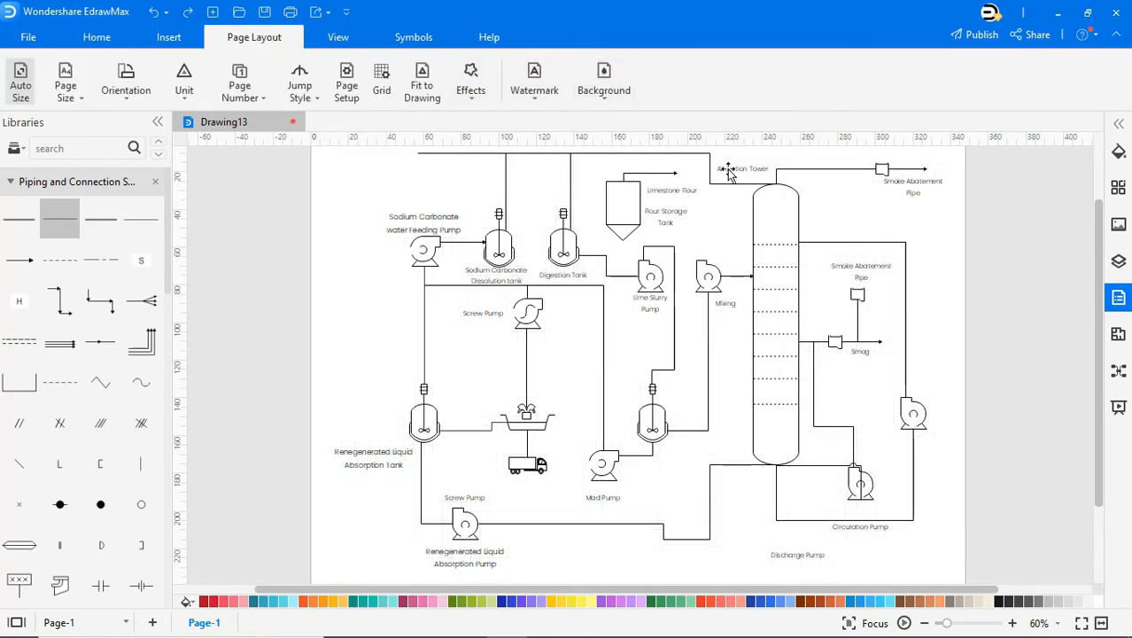
{"action": "left_click", "coordinate": [337, 36]}
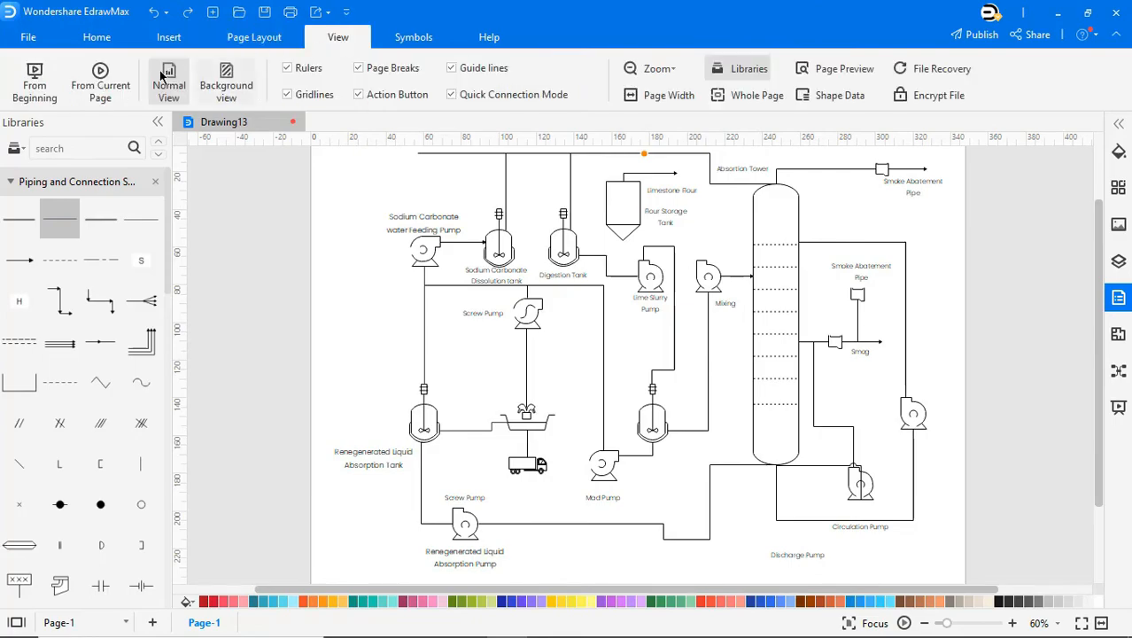